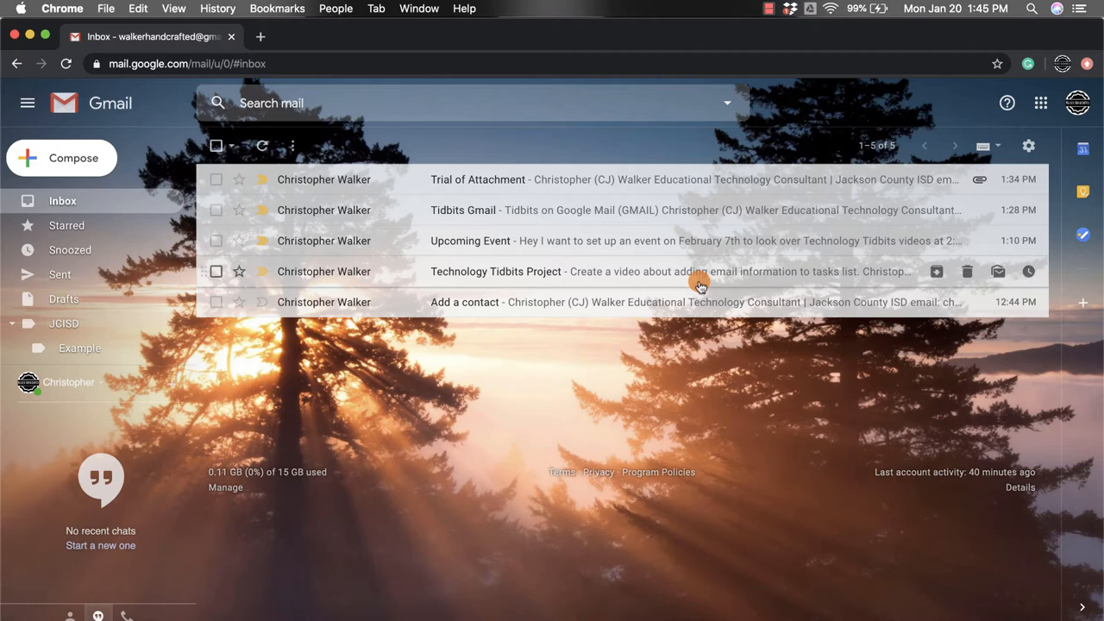
pyautogui.moveTo(733, 270)
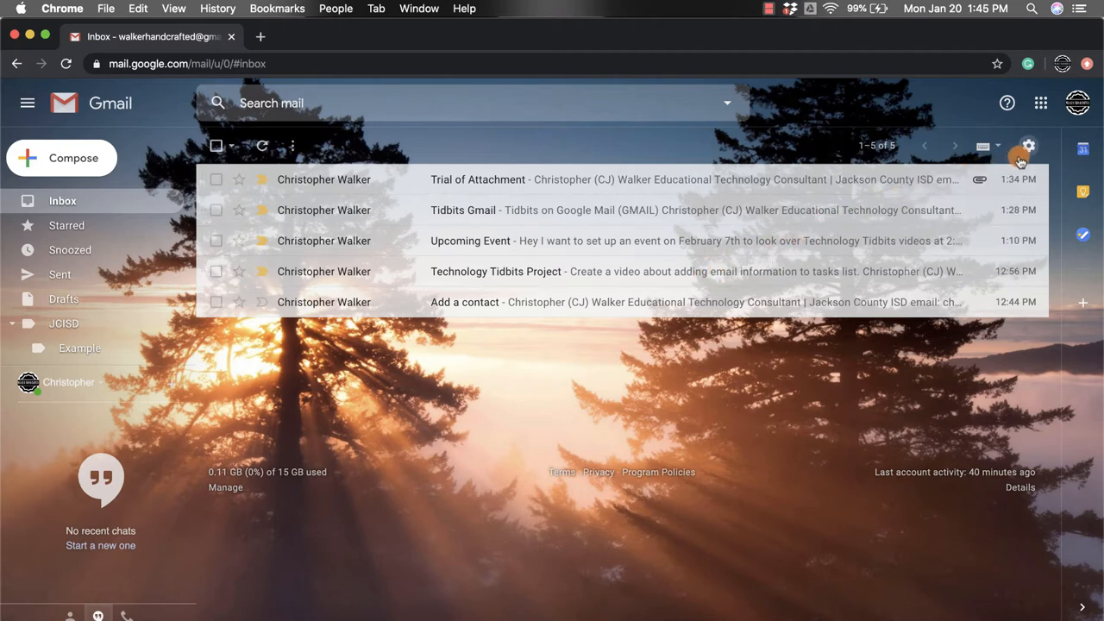
# Step: Reach the Select tabs to enable dialog and read the Primary category description
pyautogui.click(1028, 145)
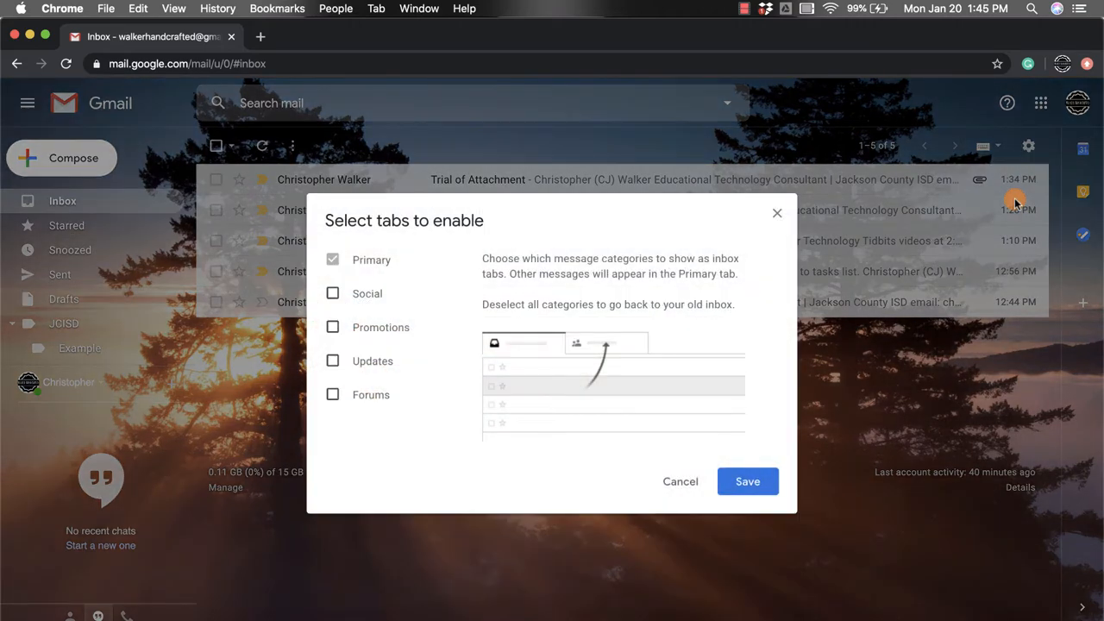
pyautogui.moveTo(682, 233)
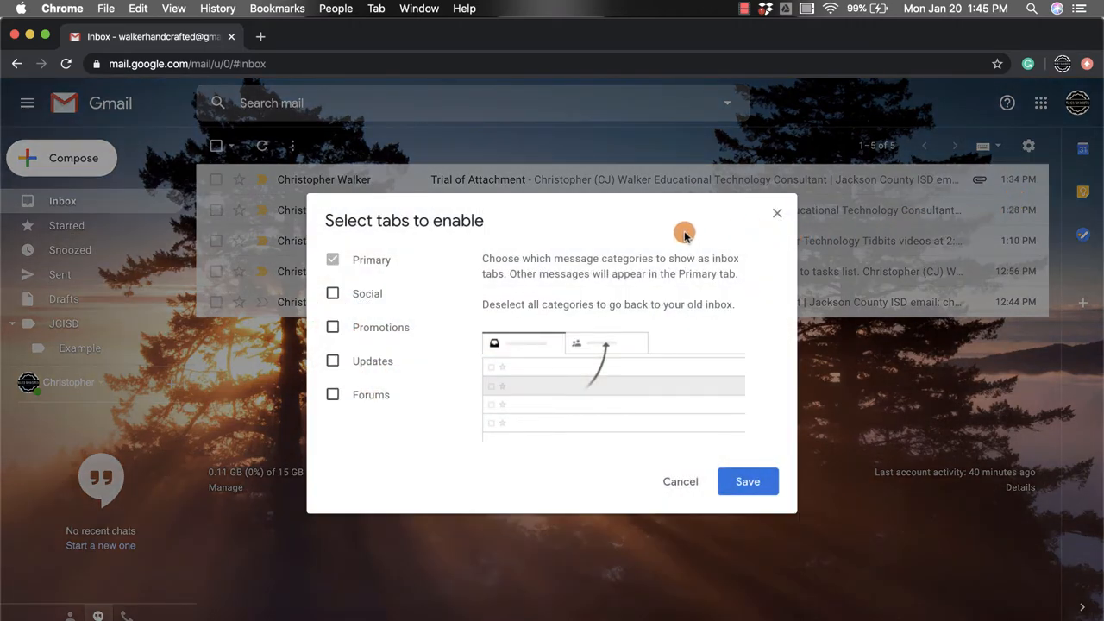
pyautogui.moveTo(611, 250)
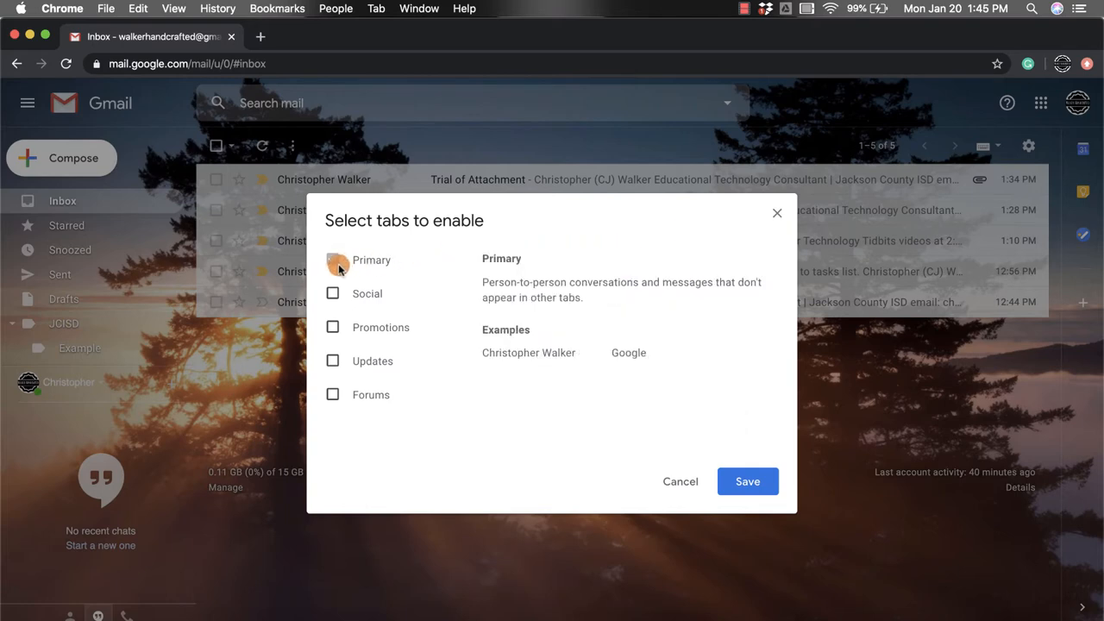
pyautogui.click(333, 261)
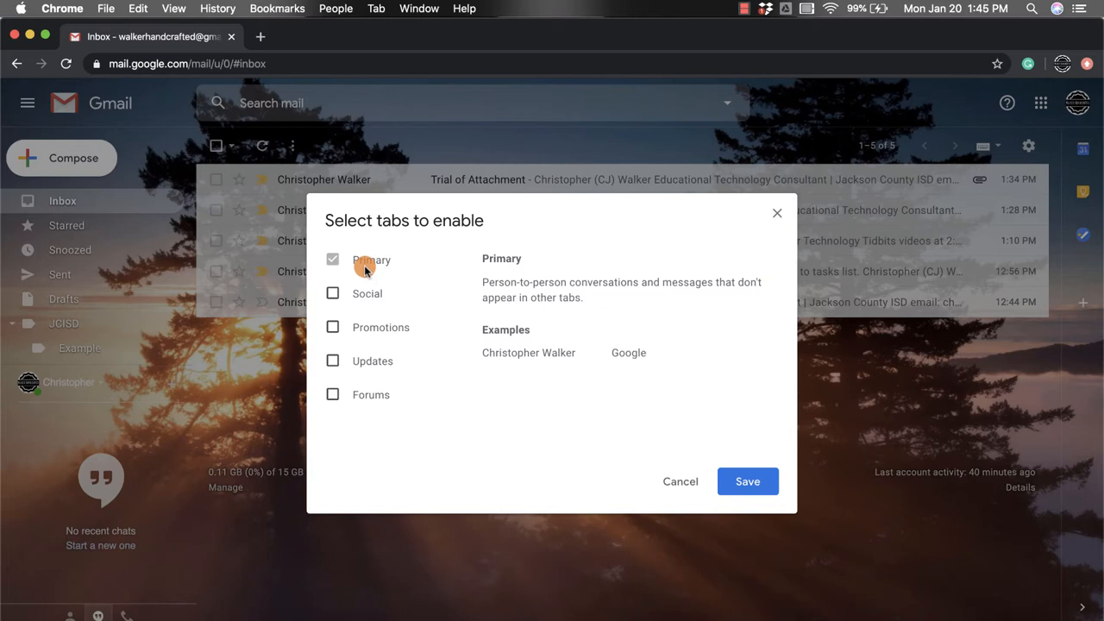
pyautogui.moveTo(369, 258)
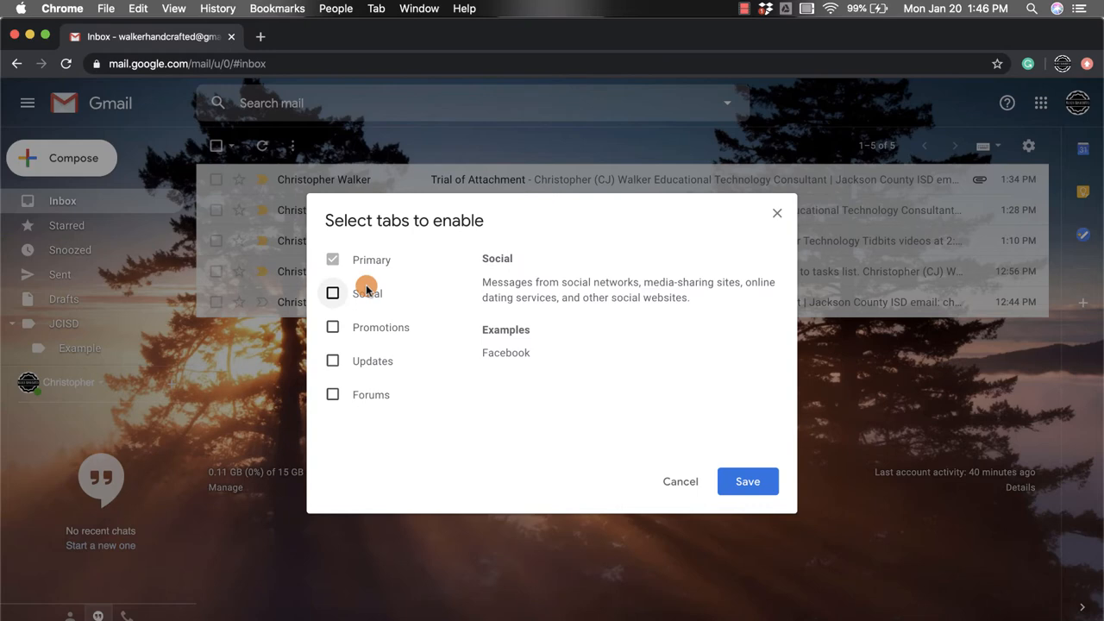
pyautogui.moveTo(361, 327)
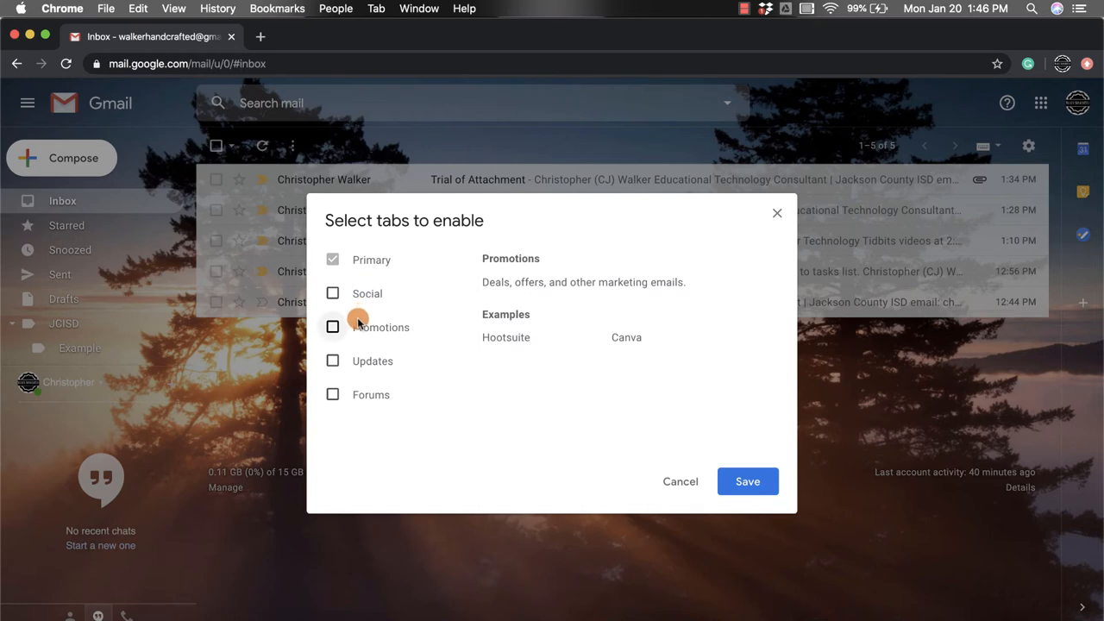
pyautogui.moveTo(386, 326)
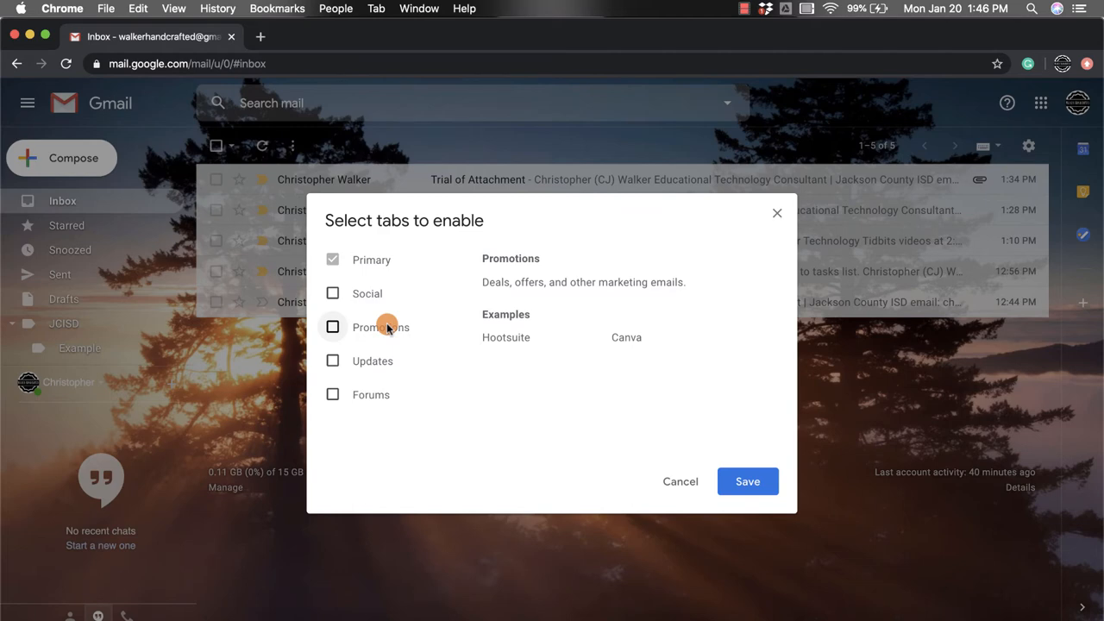
pyautogui.moveTo(373, 360)
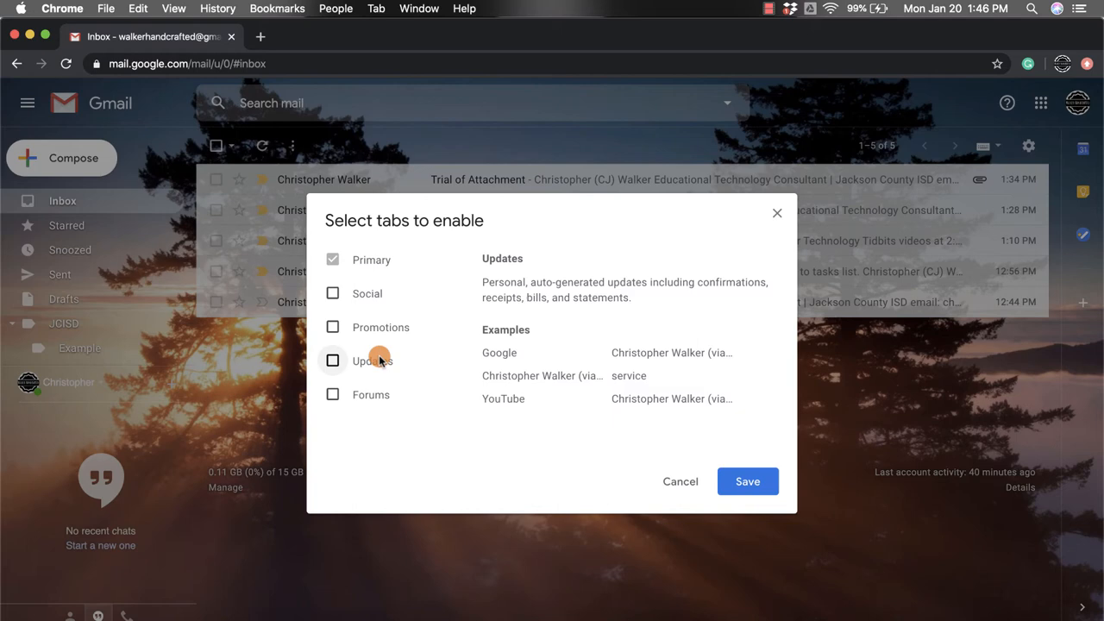
pyautogui.moveTo(363, 387)
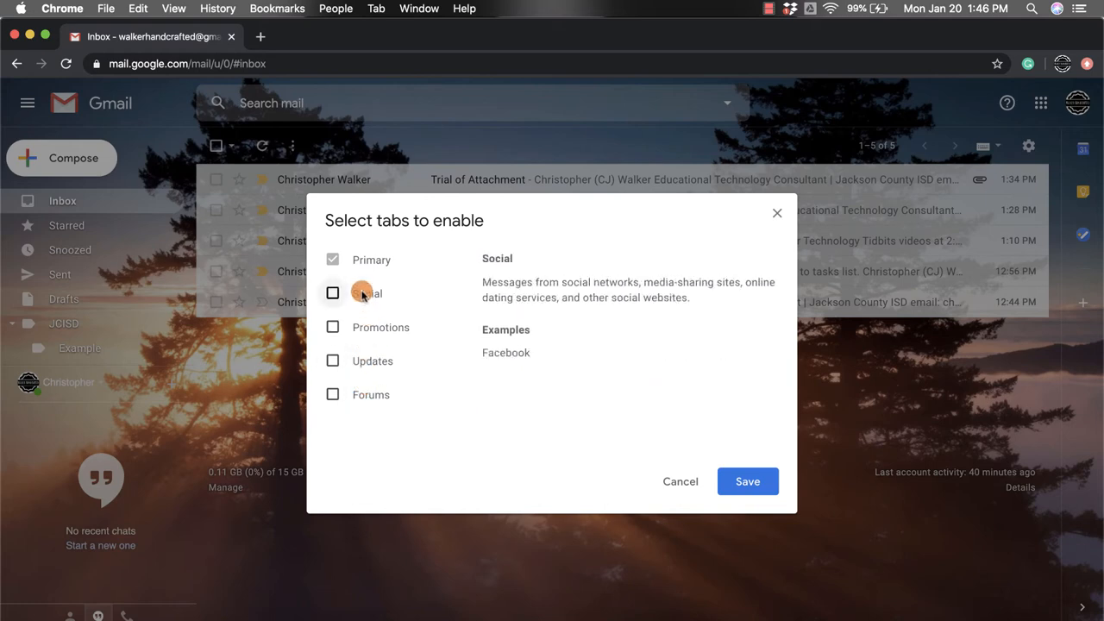
# Step: Tick Social and Promotions, leaving Include starred in Primary checked
pyautogui.click(333, 293)
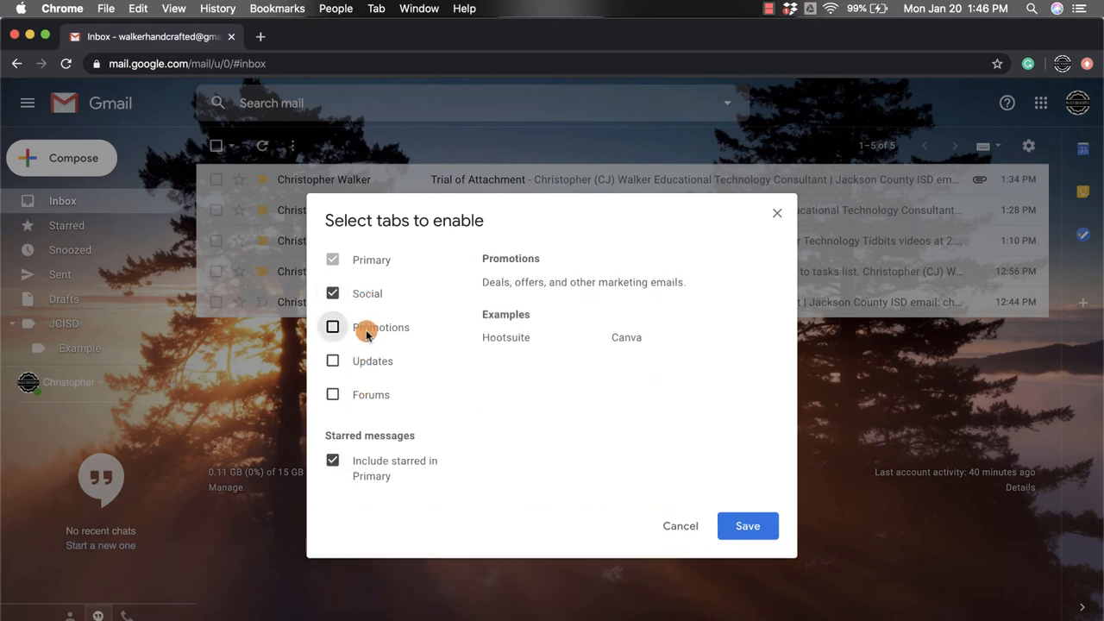
pyautogui.click(333, 328)
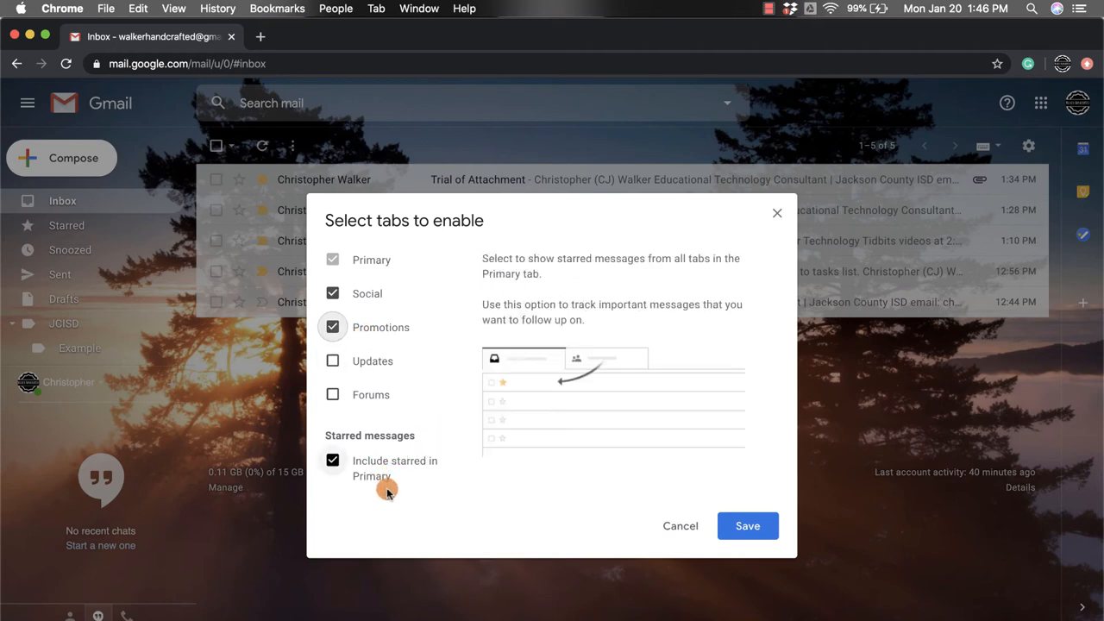
pyautogui.moveTo(383, 486)
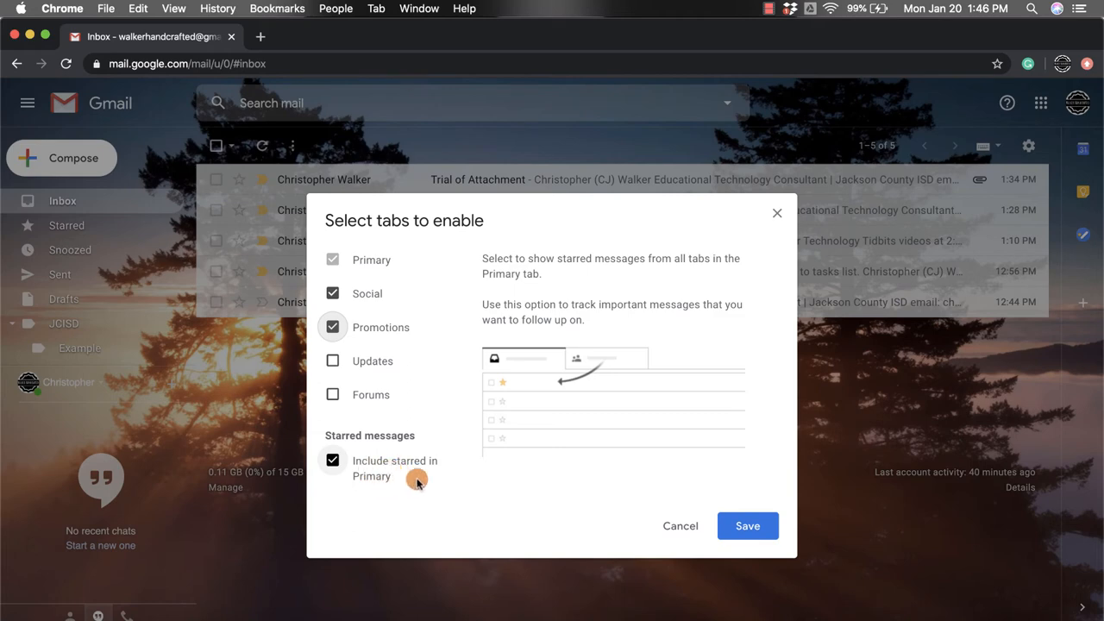
pyautogui.moveTo(407, 479)
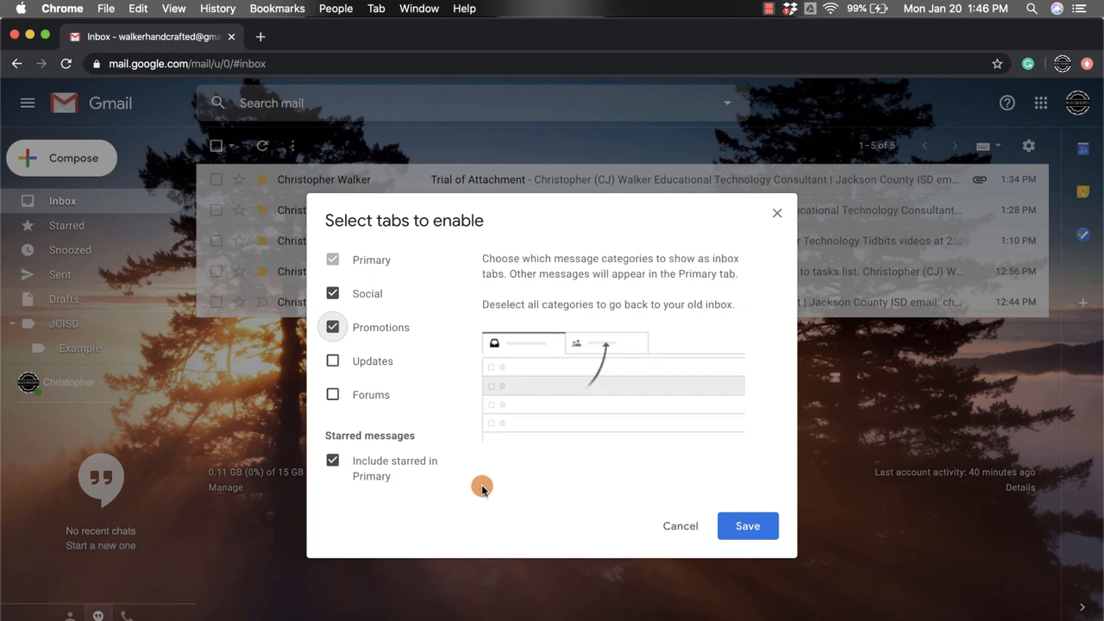
# Step: Save the tab selection and view the empty Promotions tab
pyautogui.click(746, 526)
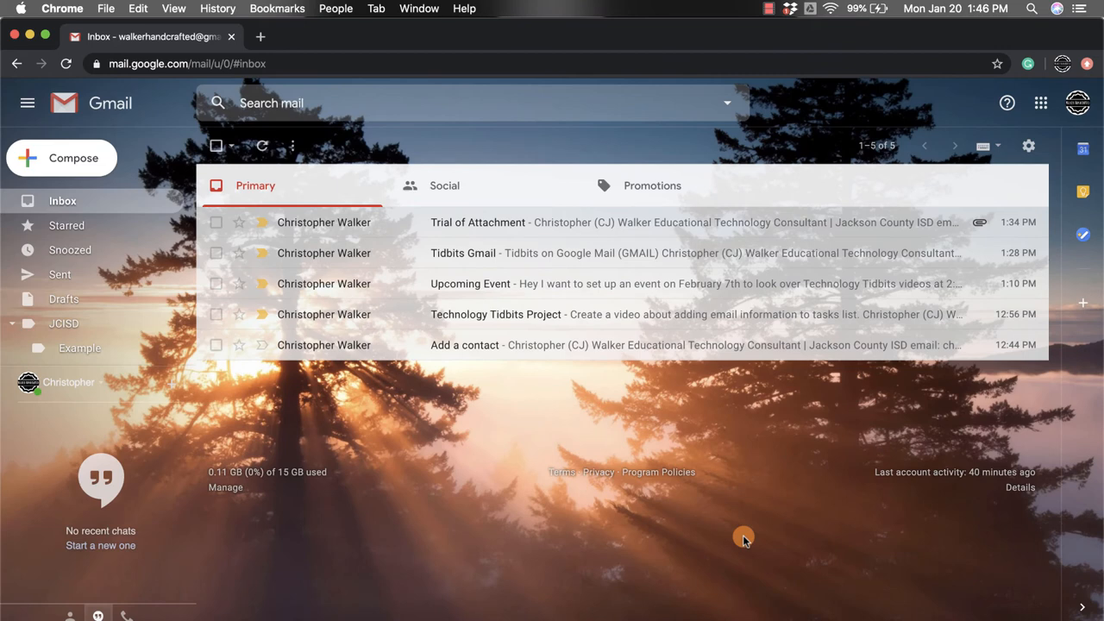
pyautogui.moveTo(382, 258)
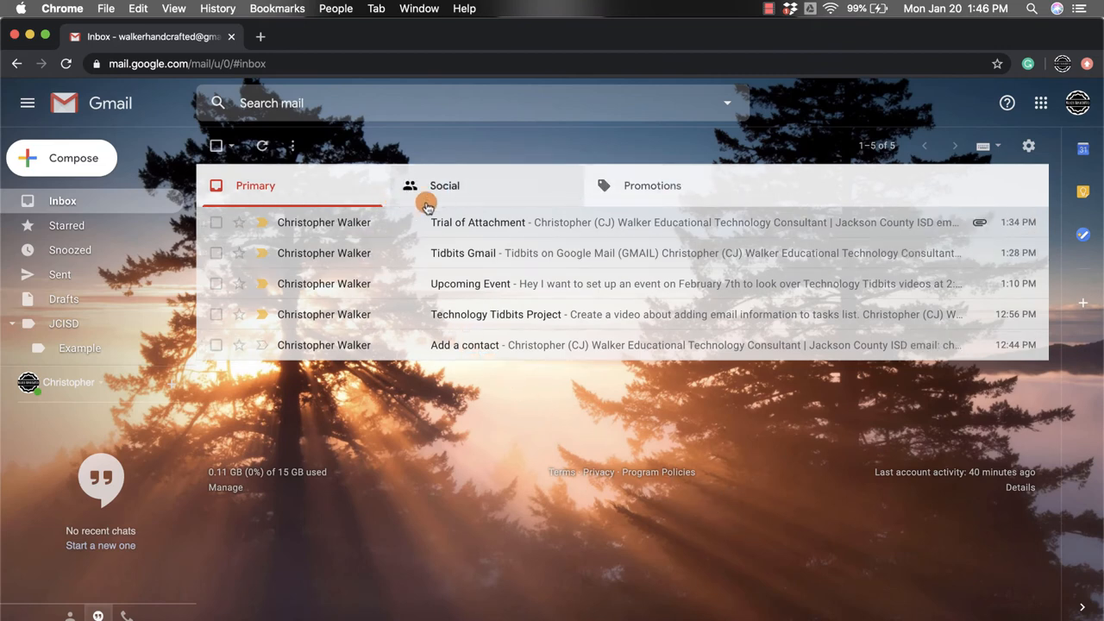
pyautogui.click(652, 186)
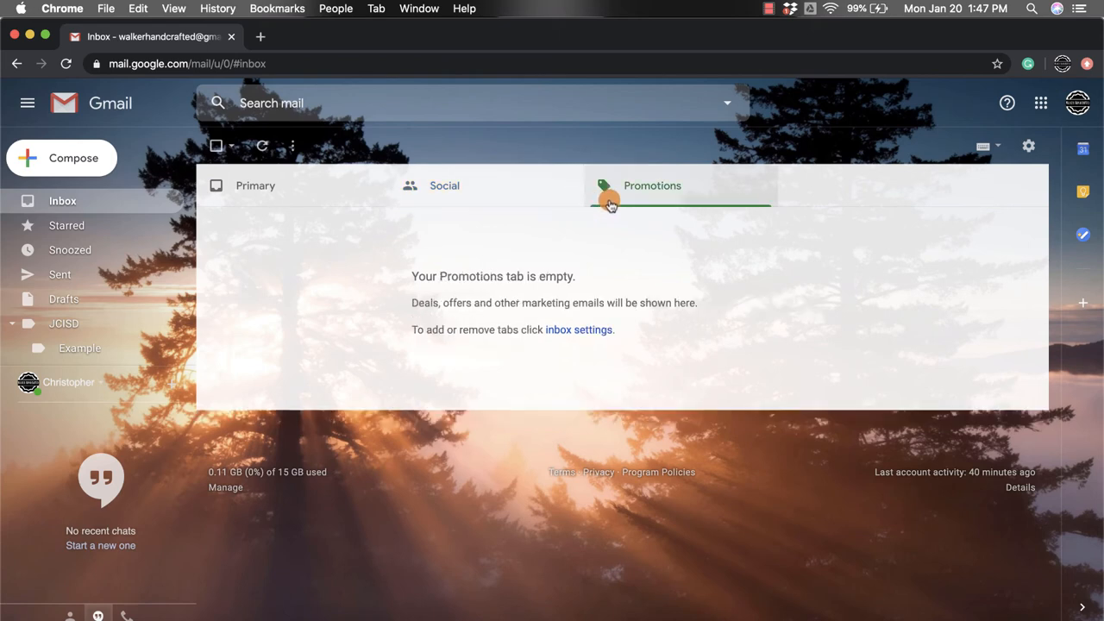
pyautogui.moveTo(621, 191)
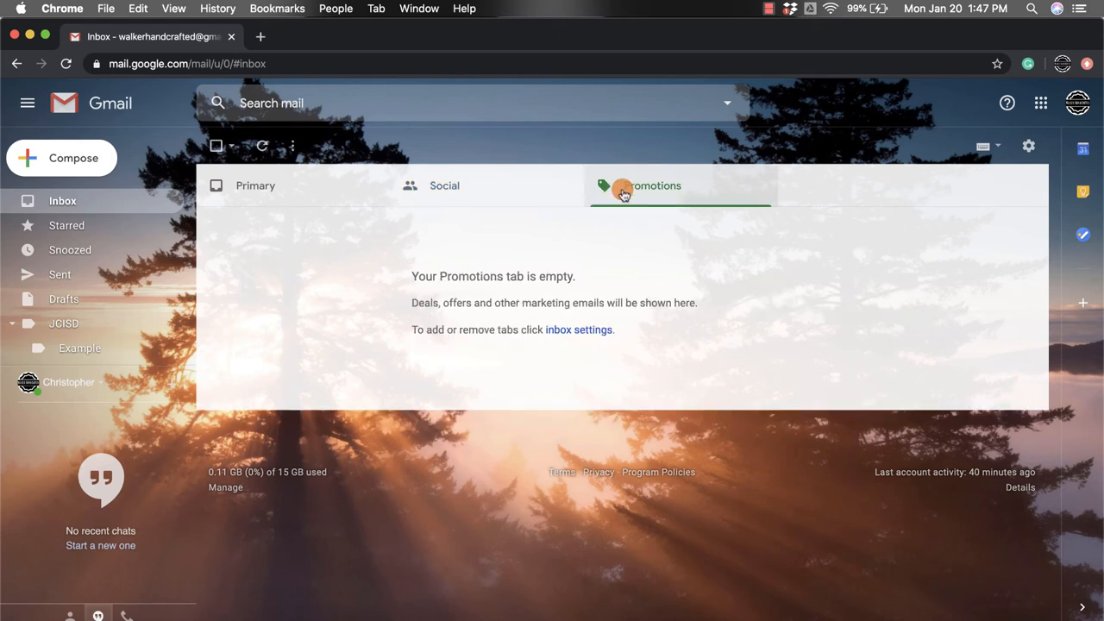
pyautogui.moveTo(800, 287)
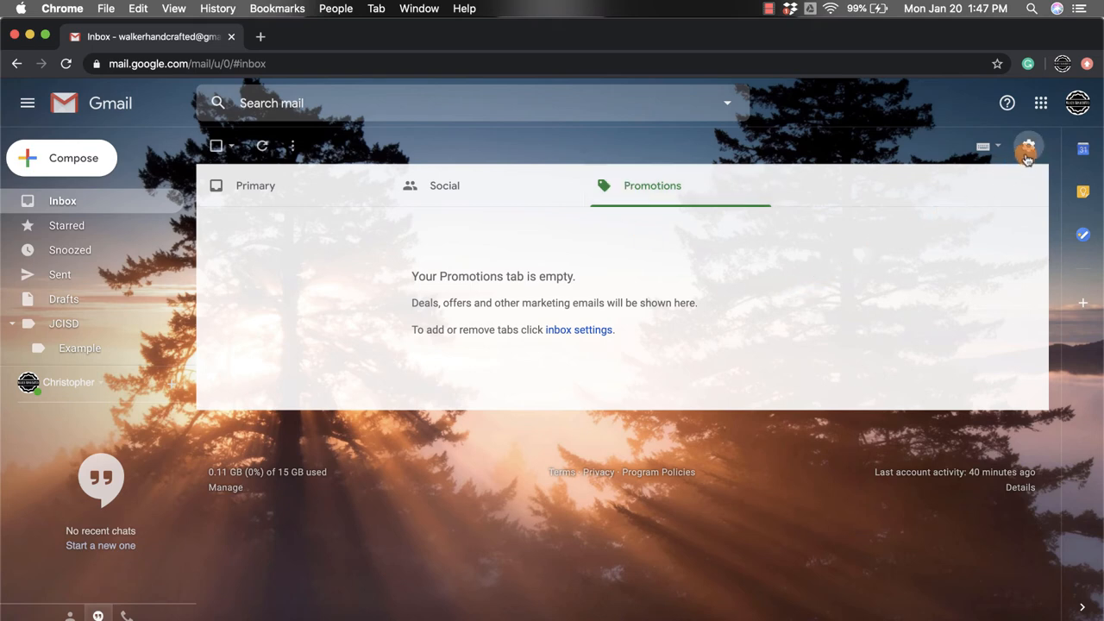
# Step: Go from the gear menu to the full Settings page, General section
pyautogui.click(1027, 147)
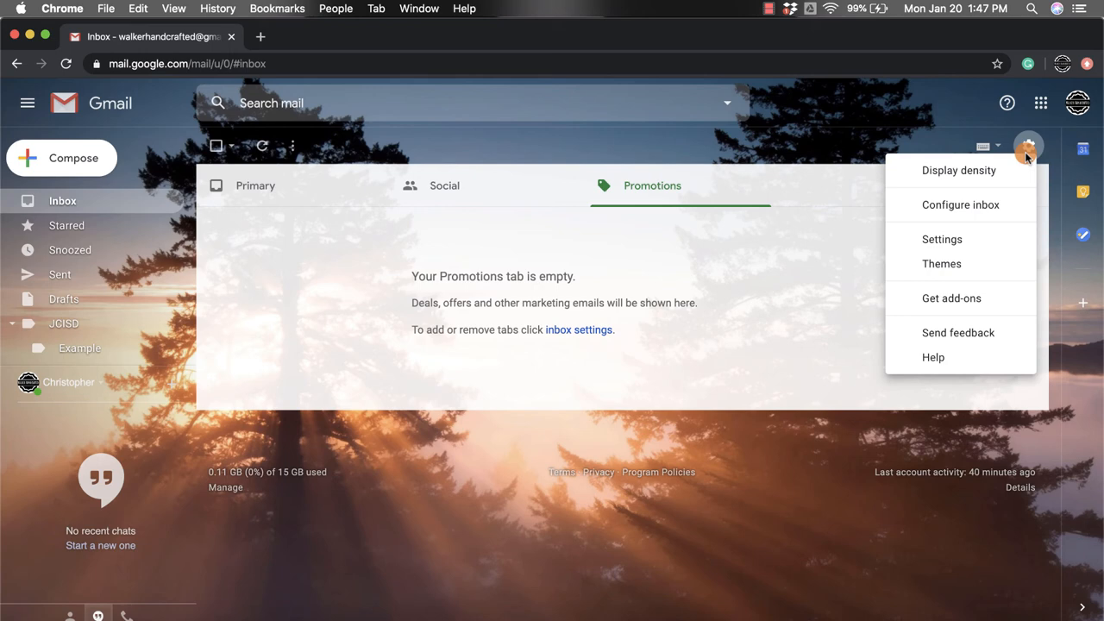
pyautogui.moveTo(980, 238)
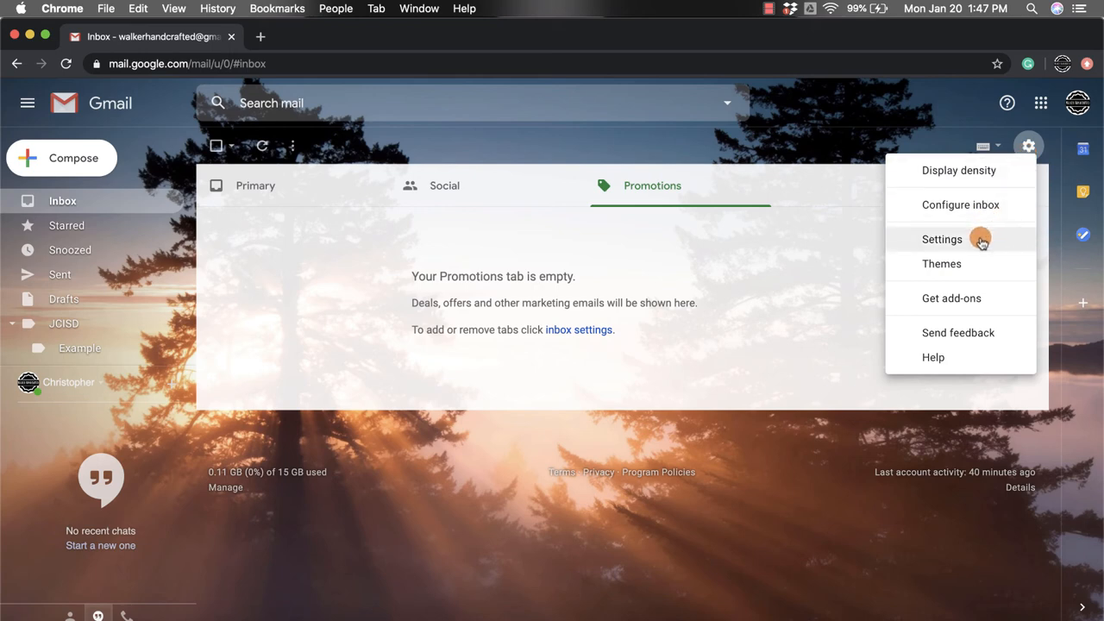
pyautogui.click(941, 238)
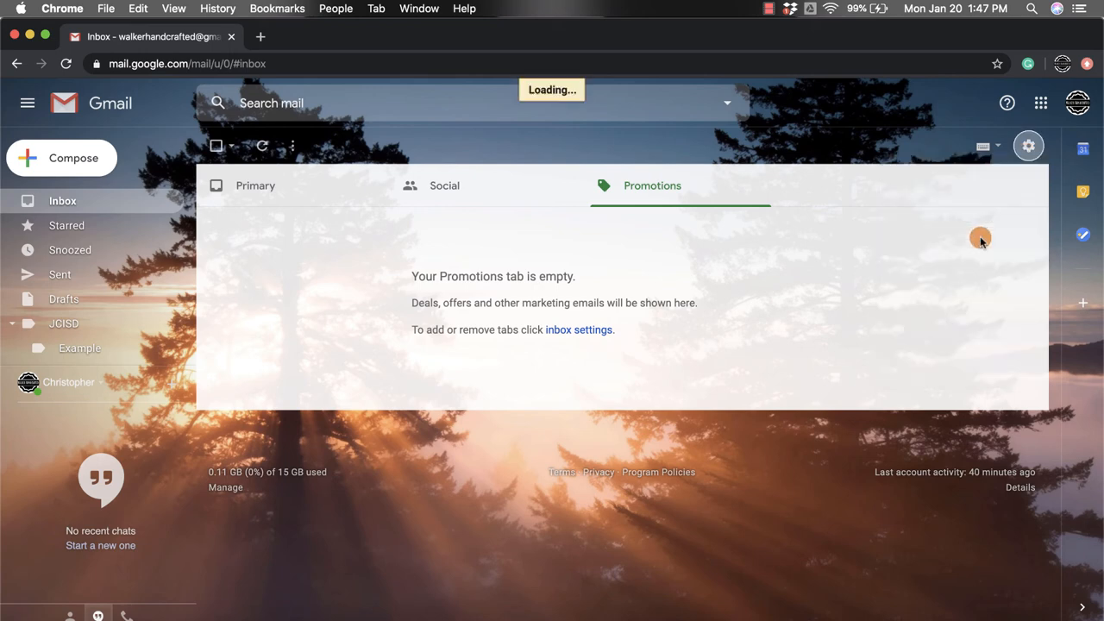
pyautogui.click(1028, 145)
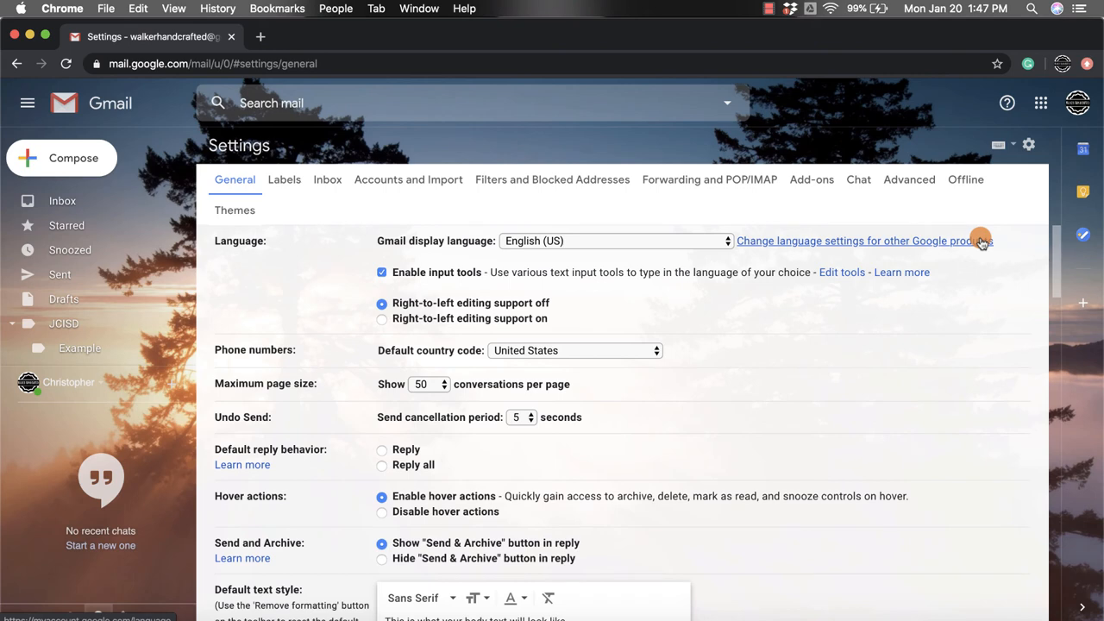
pyautogui.moveTo(757, 230)
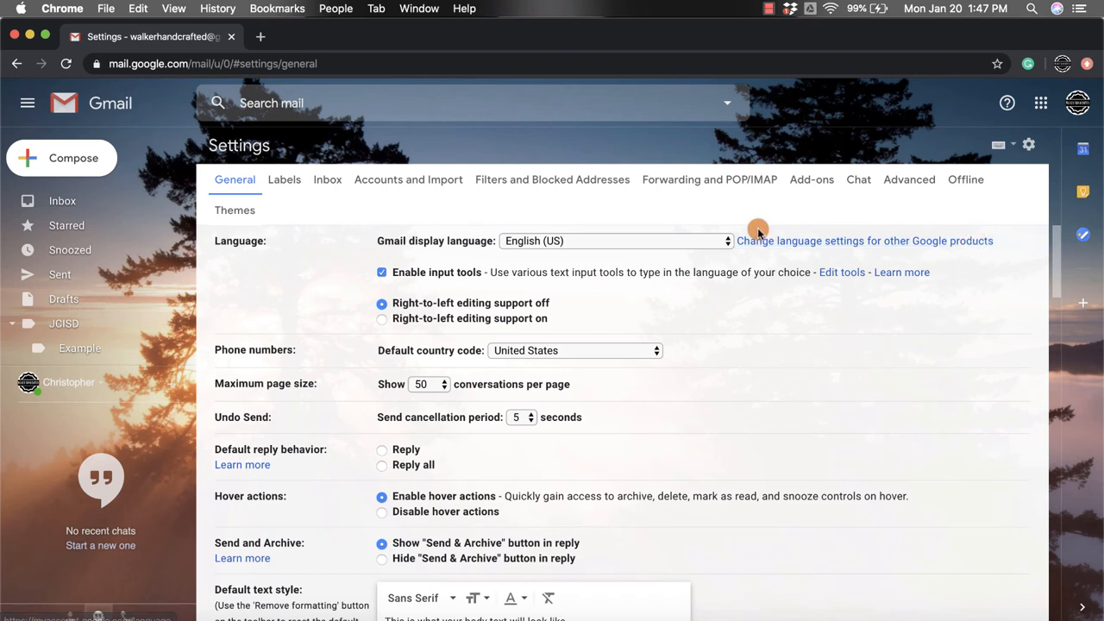
pyautogui.moveTo(284, 200)
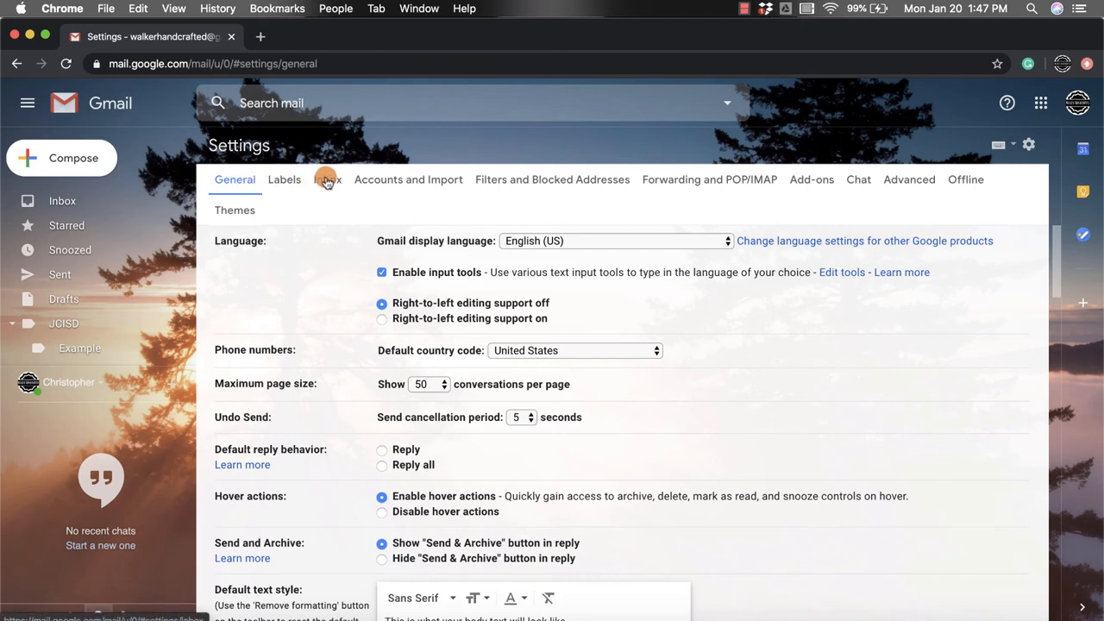
# Step: Show the Inbox settings with Social and Promotions ticked, down to Save Changes
pyautogui.click(327, 180)
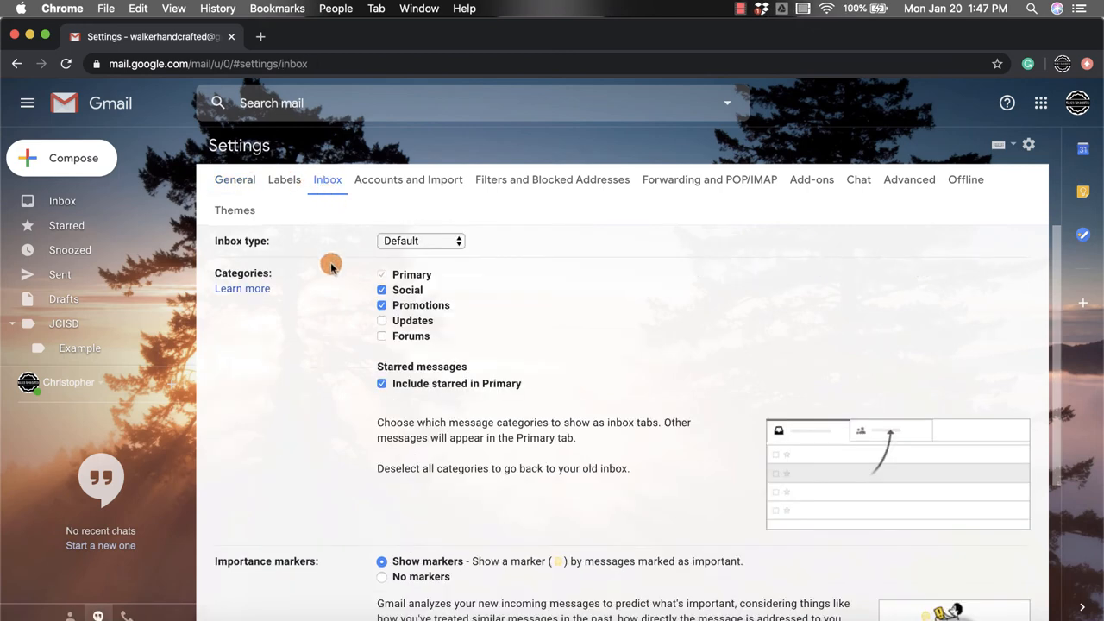
pyautogui.moveTo(329, 283)
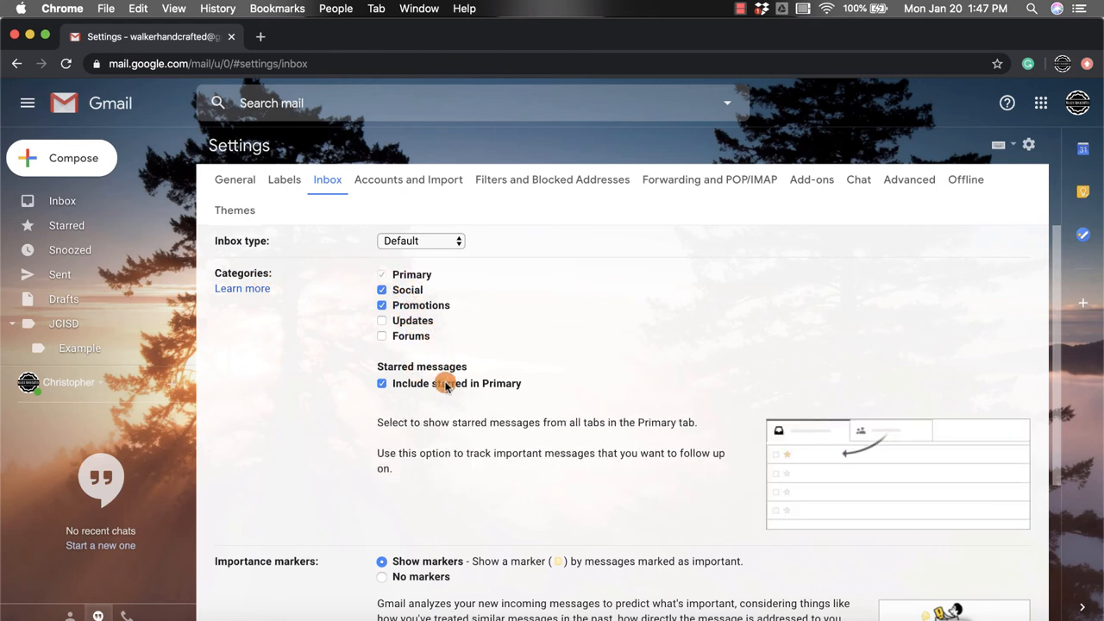
pyautogui.scroll(-3)
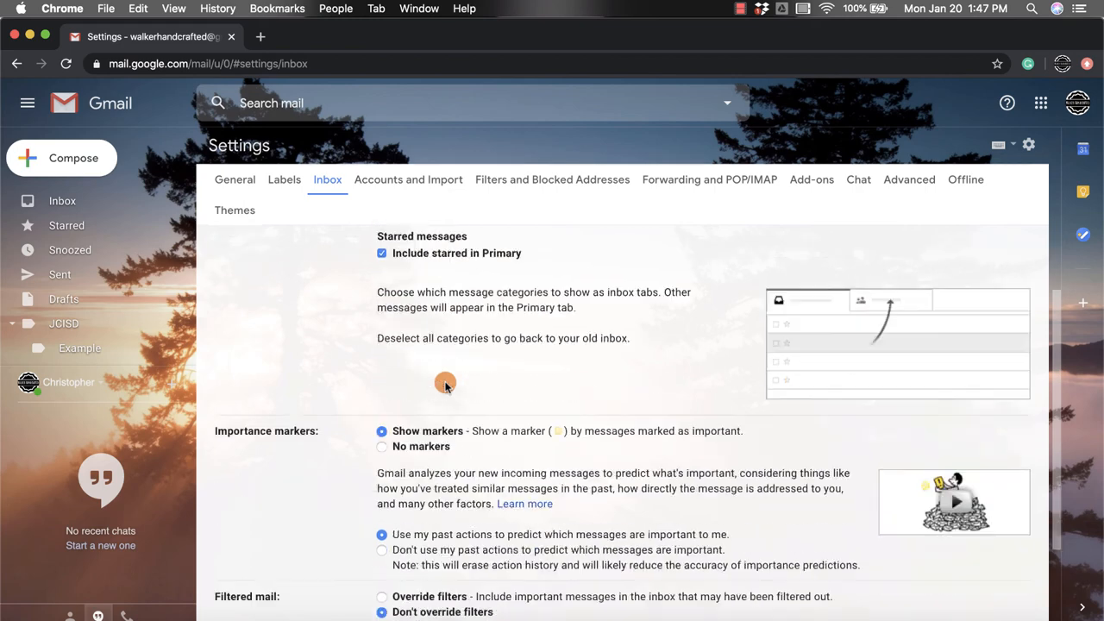
pyautogui.scroll(-3)
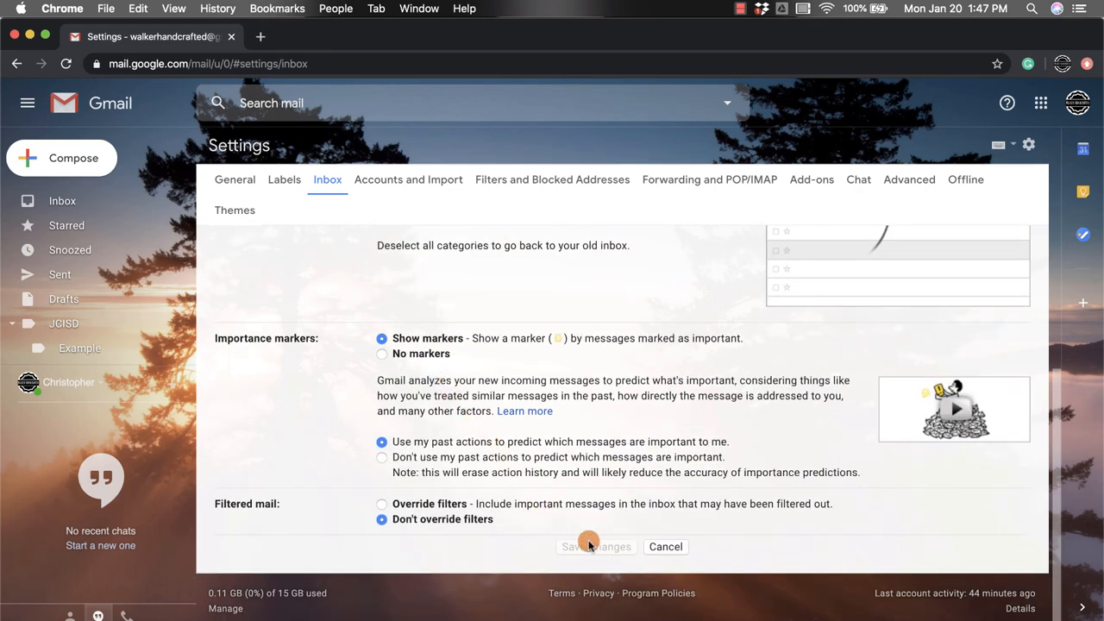
pyautogui.moveTo(600, 555)
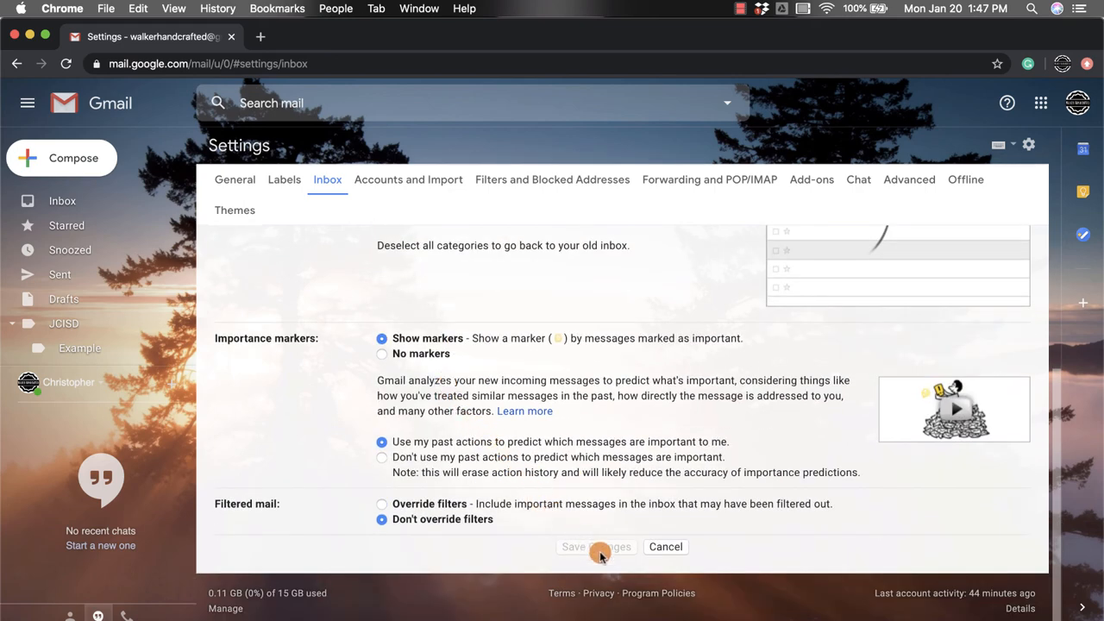